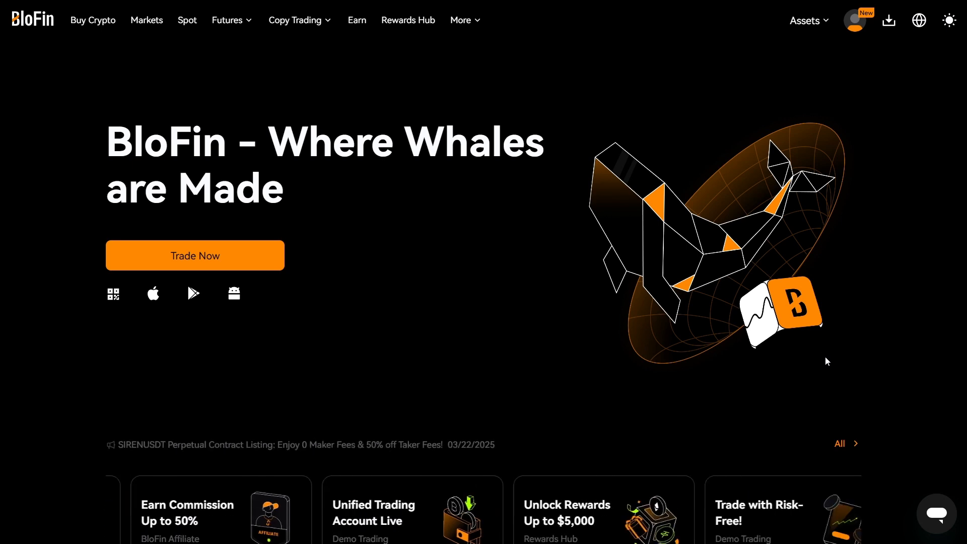
# Open the Deposit page from the Assets dropdown
pyautogui.click(805, 20)
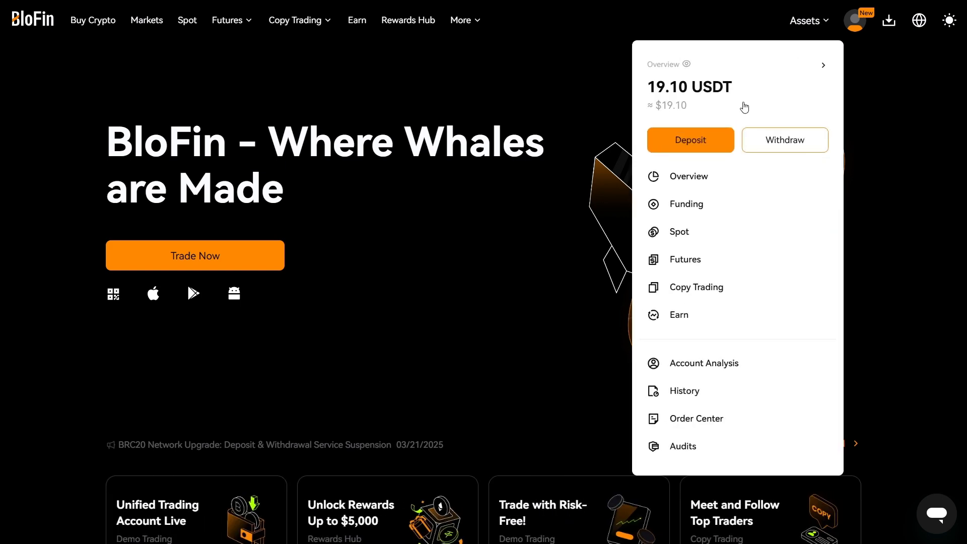
pyautogui.click(690, 140)
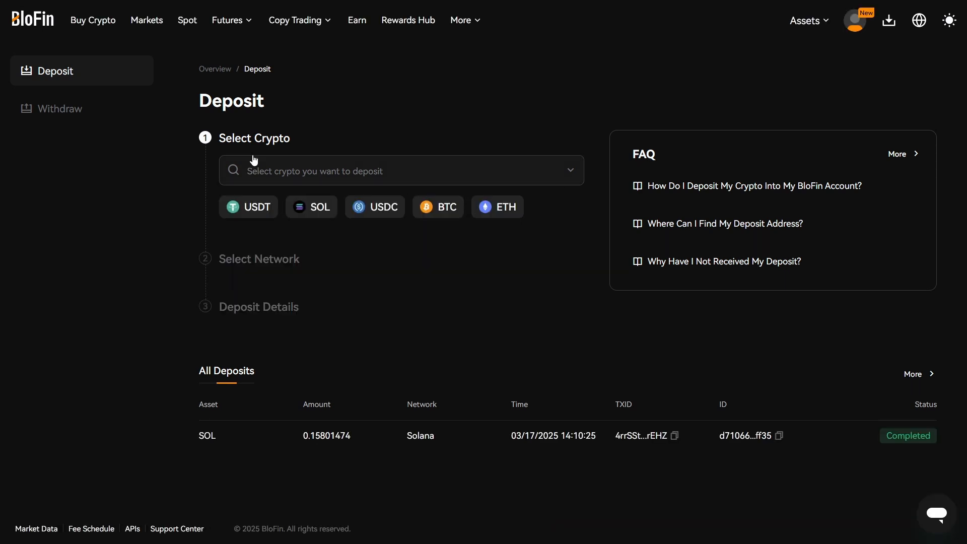
pyautogui.moveTo(274, 190)
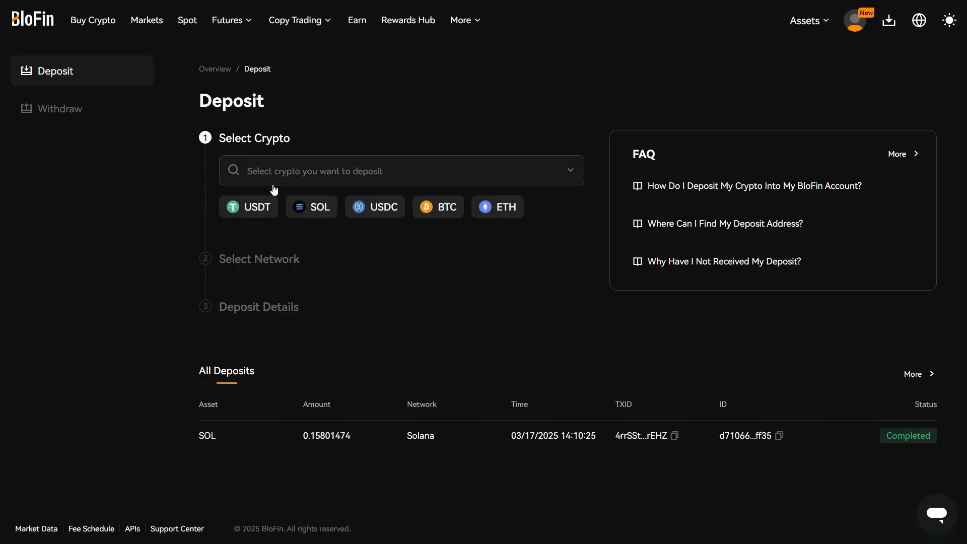
# Choose SOL as the deposit crypto and list its networks (BEP20, Solana)
pyautogui.click(401, 171)
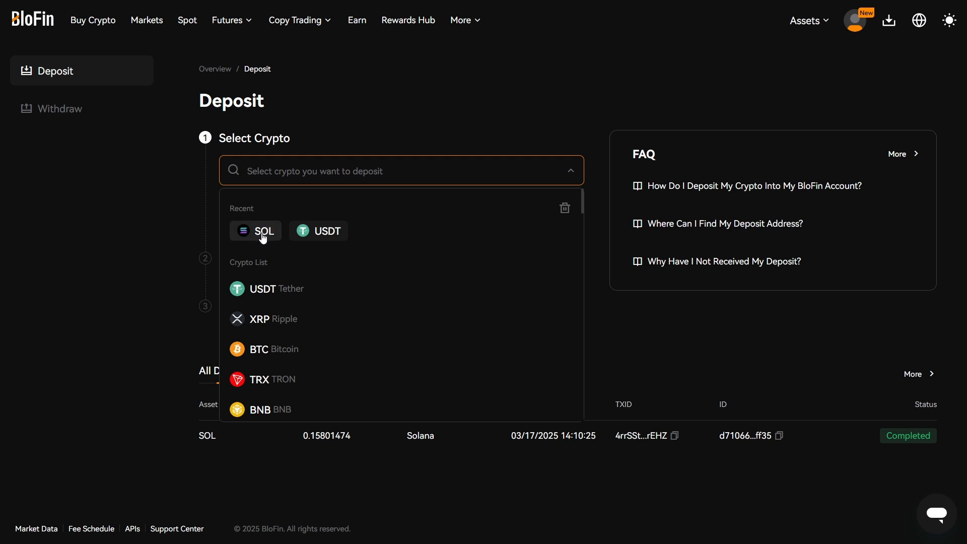
pyautogui.click(256, 231)
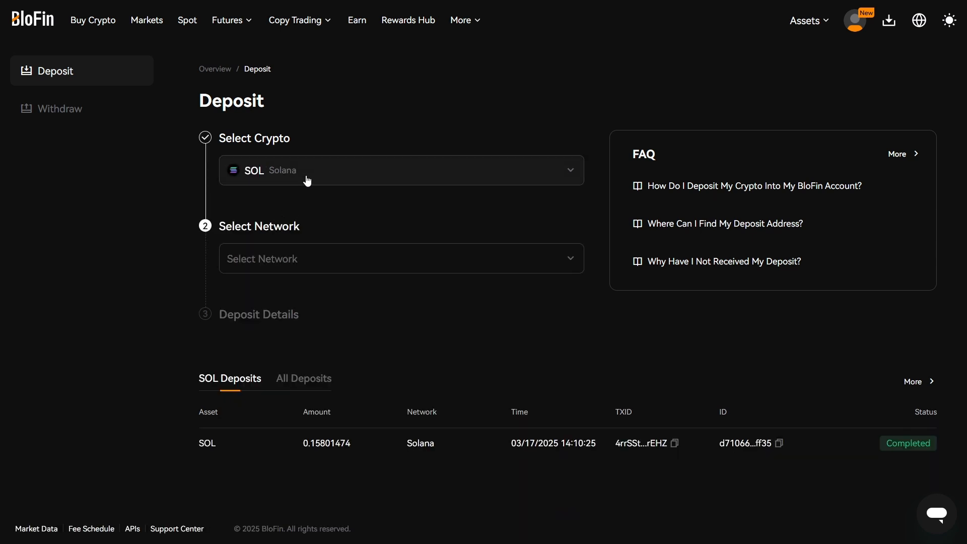
pyautogui.click(401, 170)
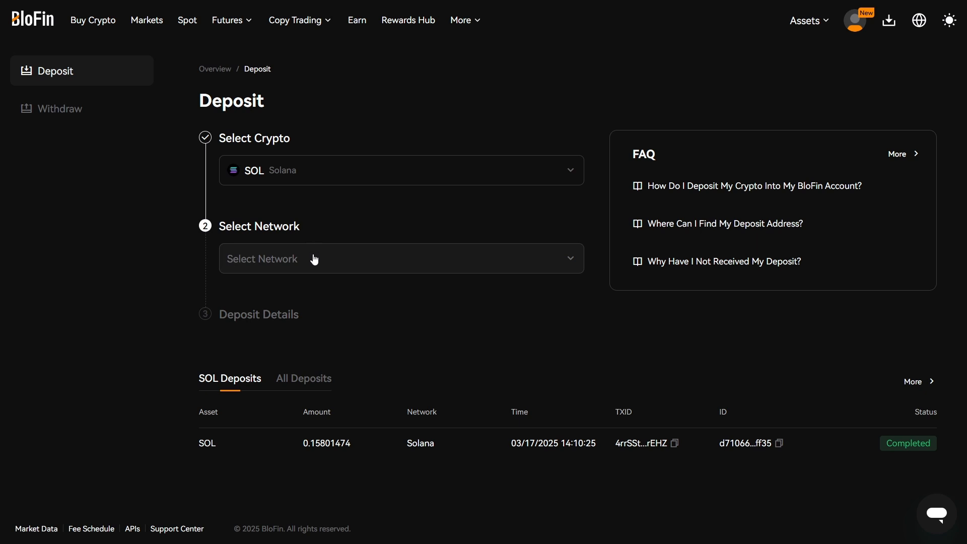
pyautogui.click(401, 258)
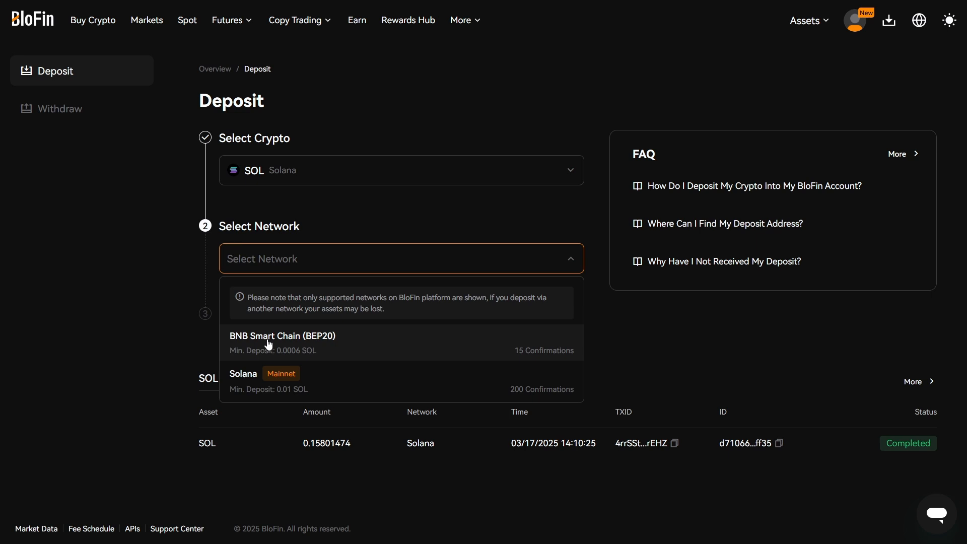
pyautogui.moveTo(270, 381)
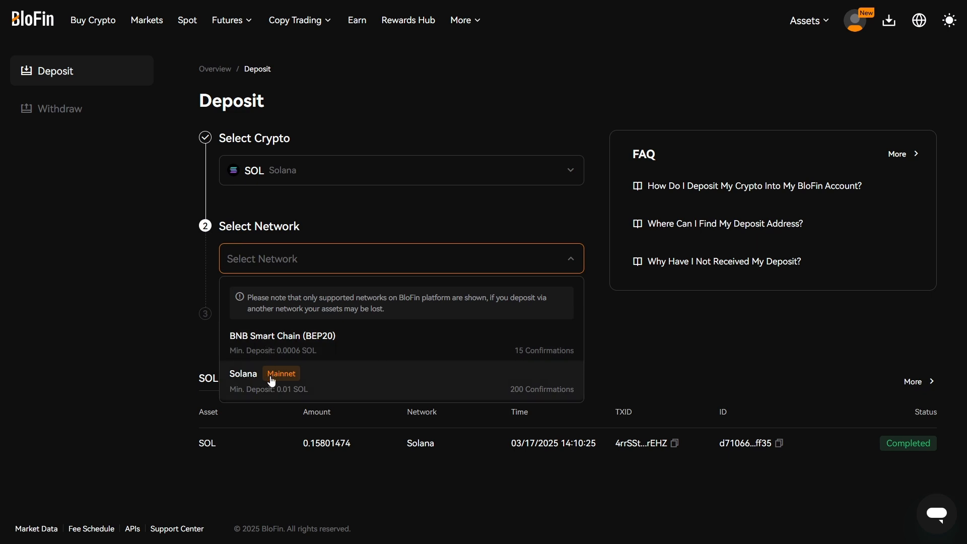
# Select the Solana network and review the SOL deposit address, QR code and 0.01 minimum
pyautogui.click(243, 374)
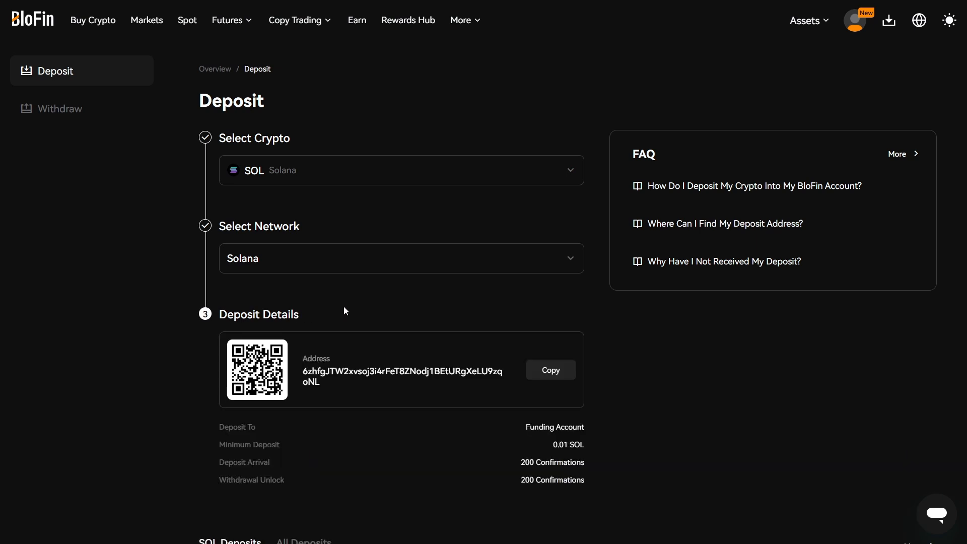
pyautogui.scroll(-3)
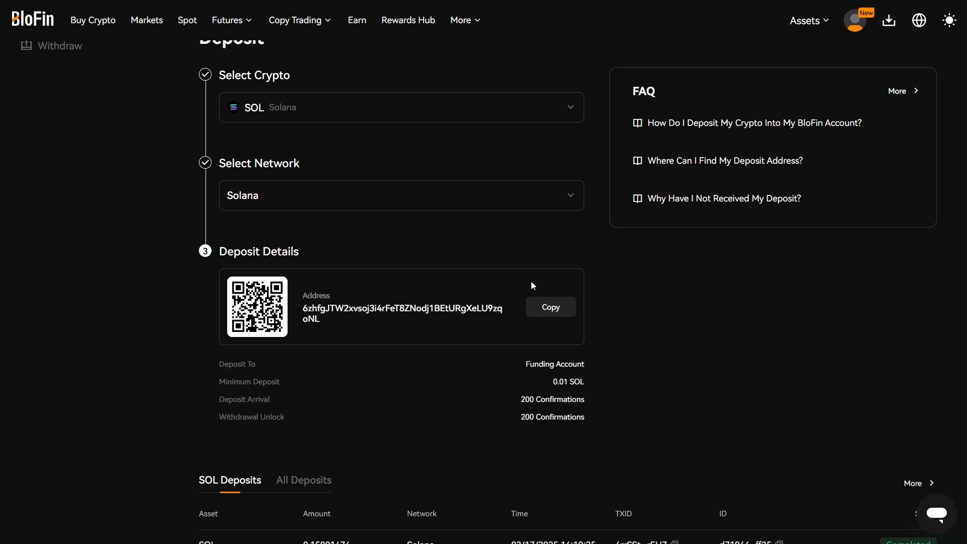
pyautogui.scroll(-3)
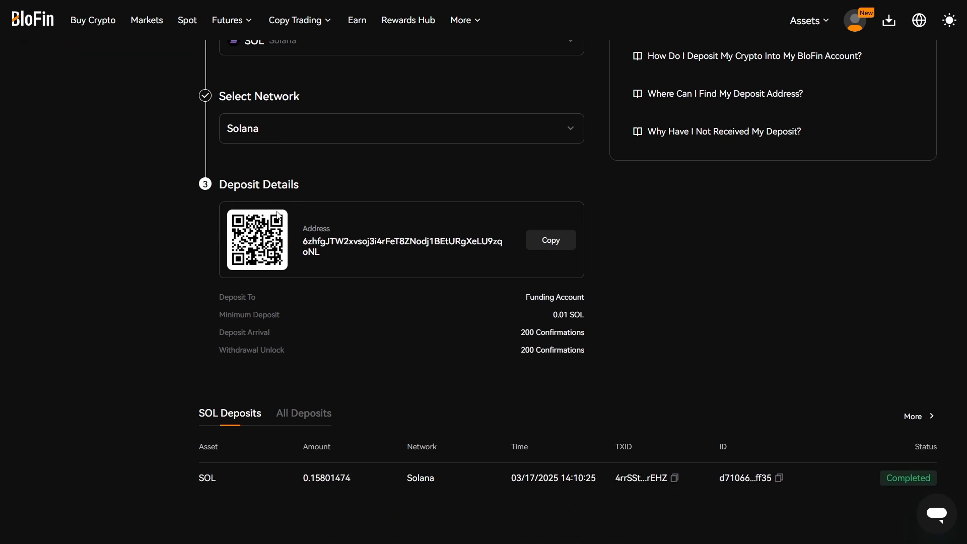
pyautogui.scroll(-3)
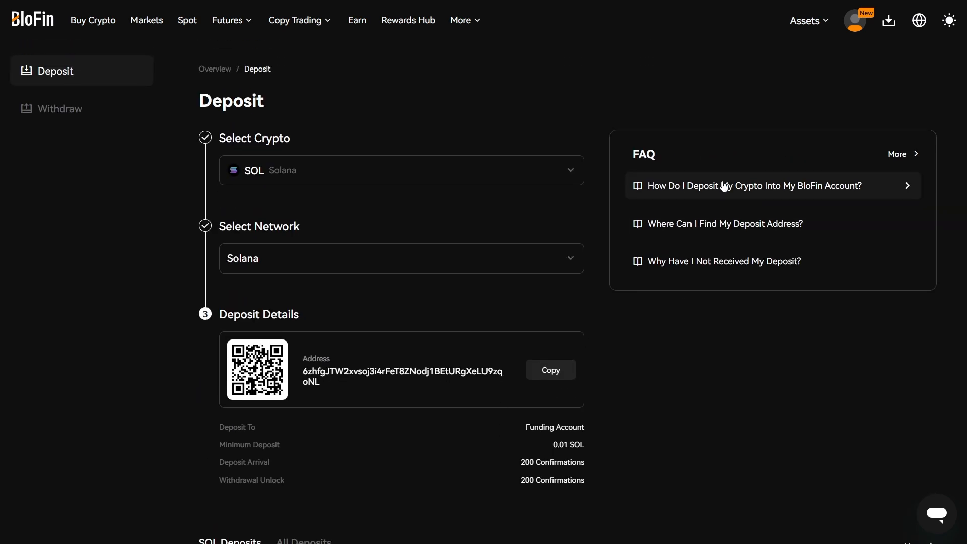
pyautogui.moveTo(380, 109)
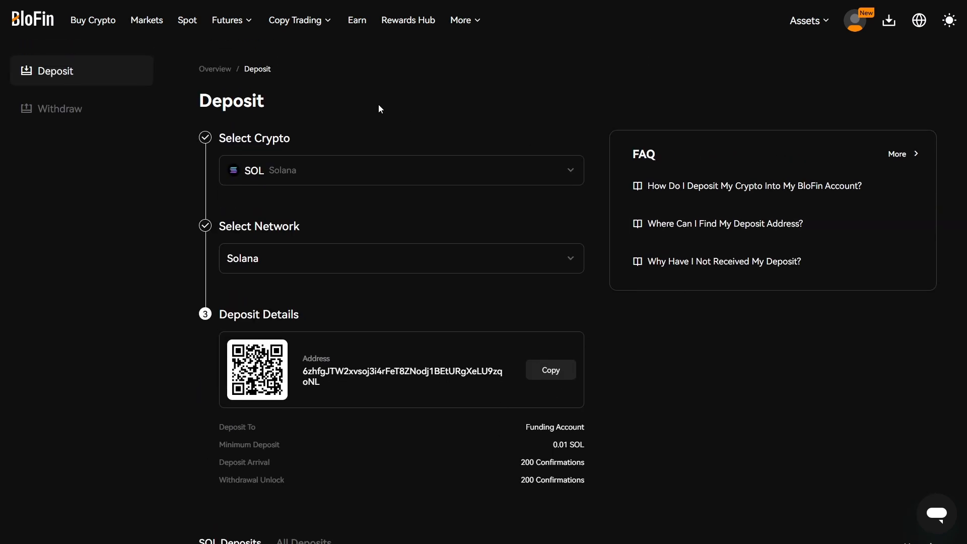
pyautogui.moveTo(269, 85)
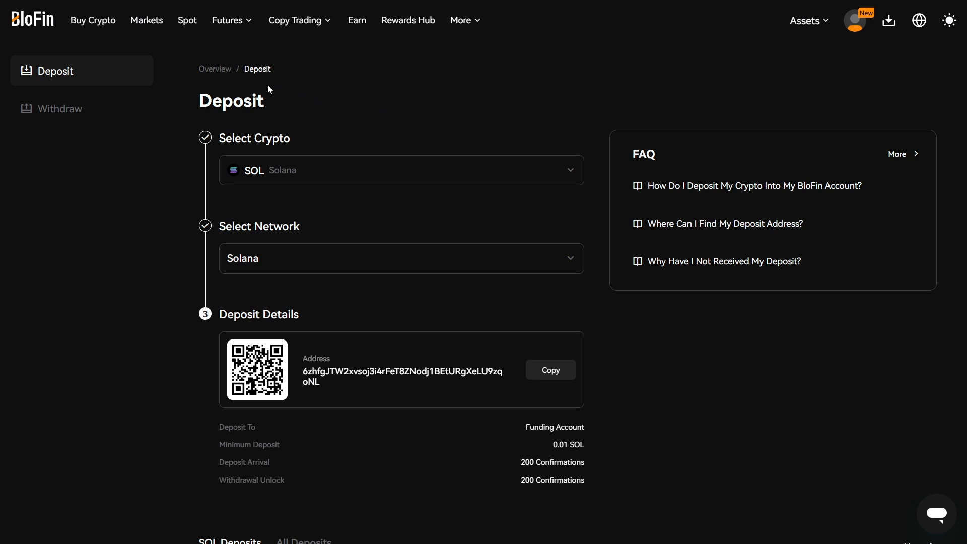
pyautogui.moveTo(187, 20)
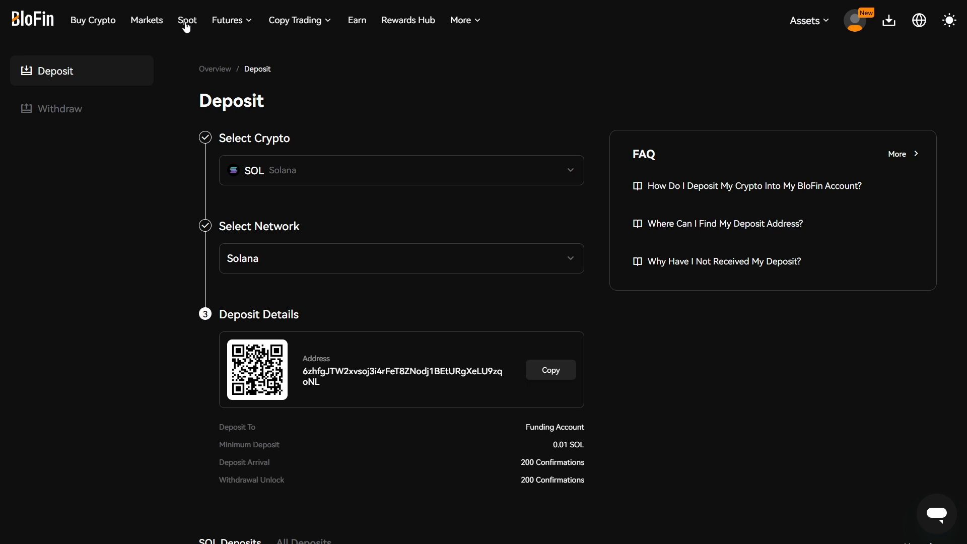
# Open spot trading on the SOL/USDT pair with the Sell order form
pyautogui.click(187, 19)
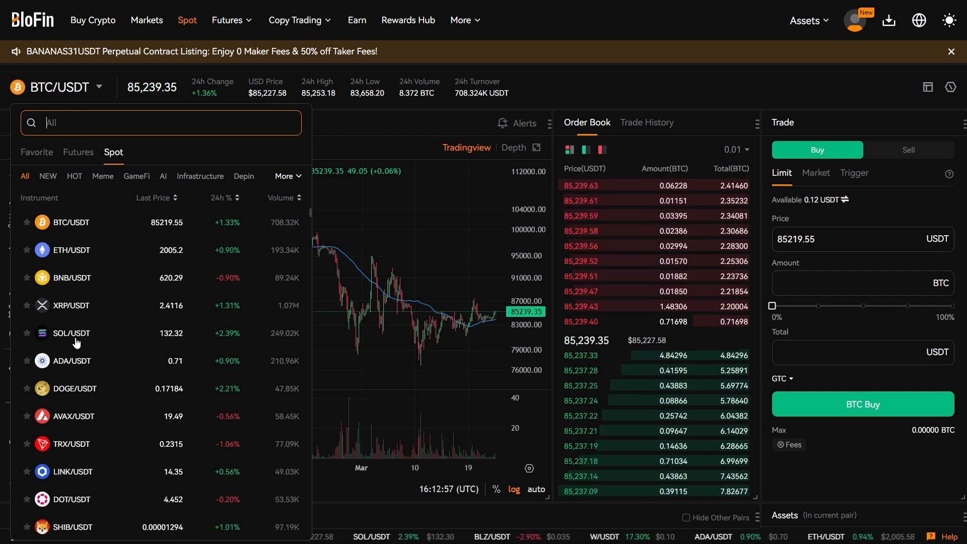
pyautogui.click(72, 333)
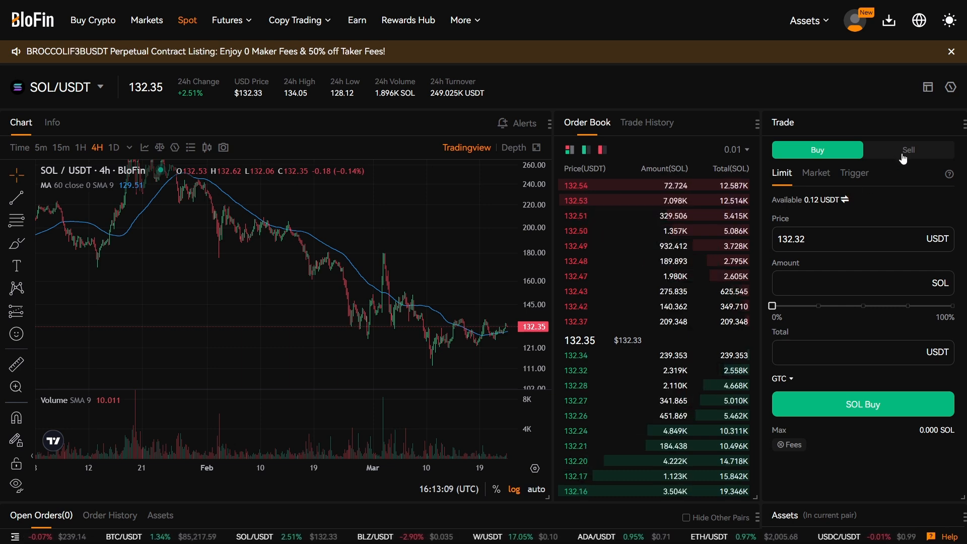
pyautogui.click(907, 149)
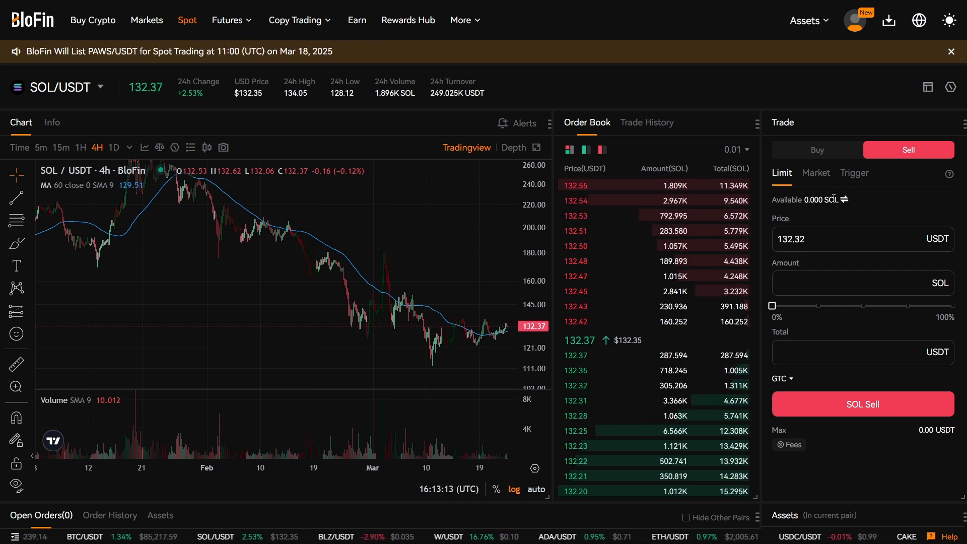
# Transfer all 0.14358574 SOL from funding to spot
pyautogui.click(845, 200)
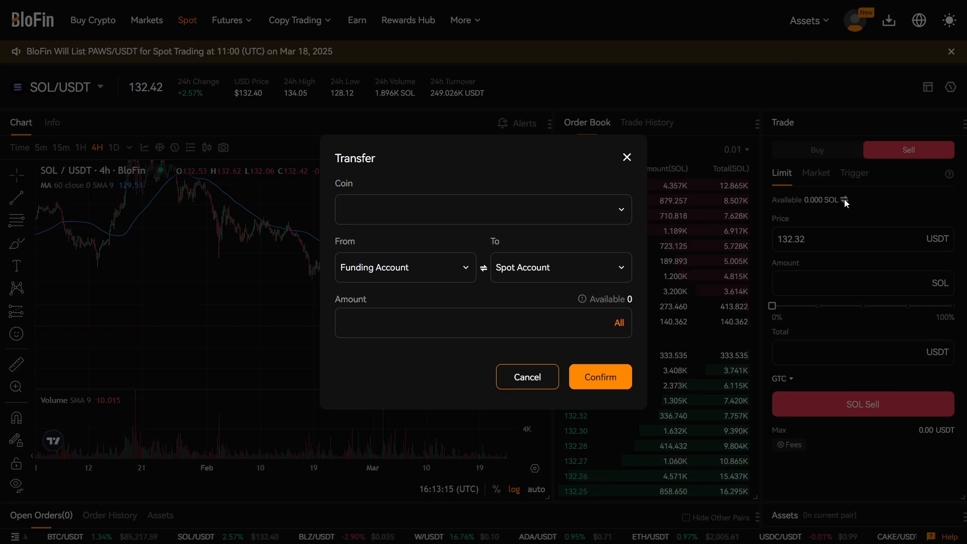
pyautogui.click(483, 209)
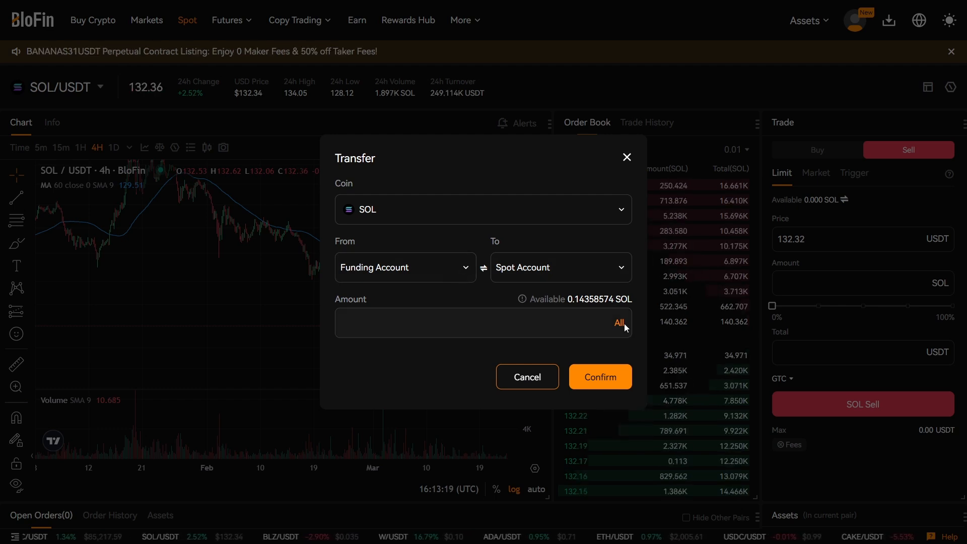
pyautogui.click(619, 322)
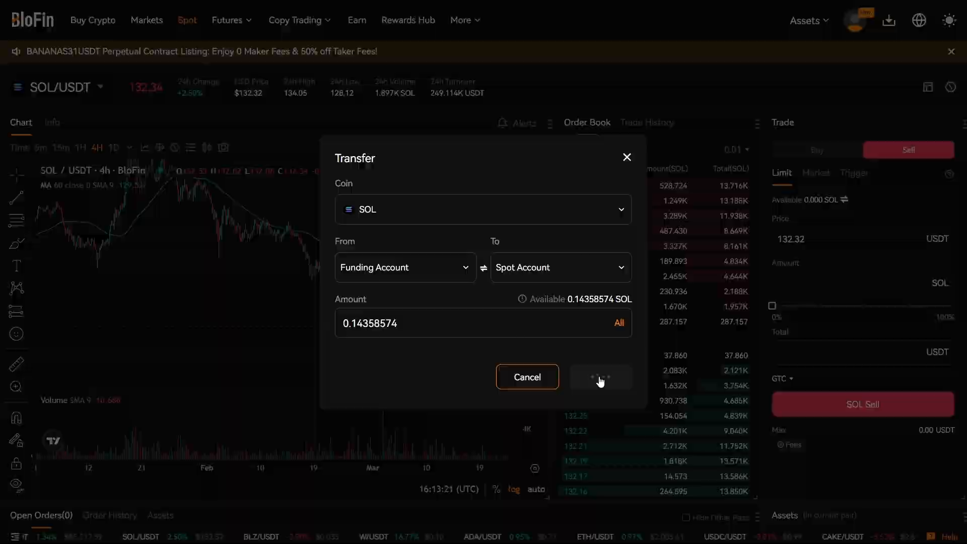
pyautogui.click(600, 377)
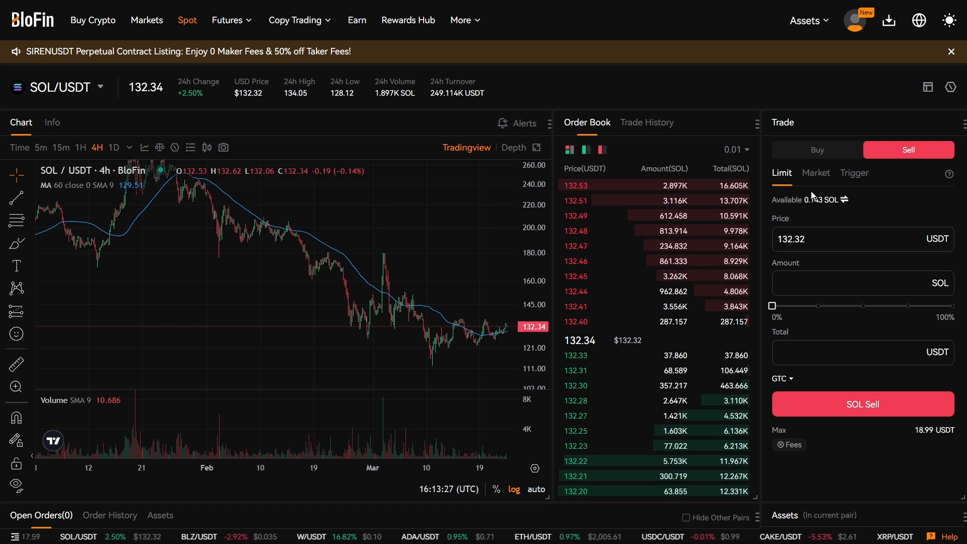
# Place and confirm a market sell of all 0.143 SOL, yielding about 19.03 USDT
pyautogui.click(815, 173)
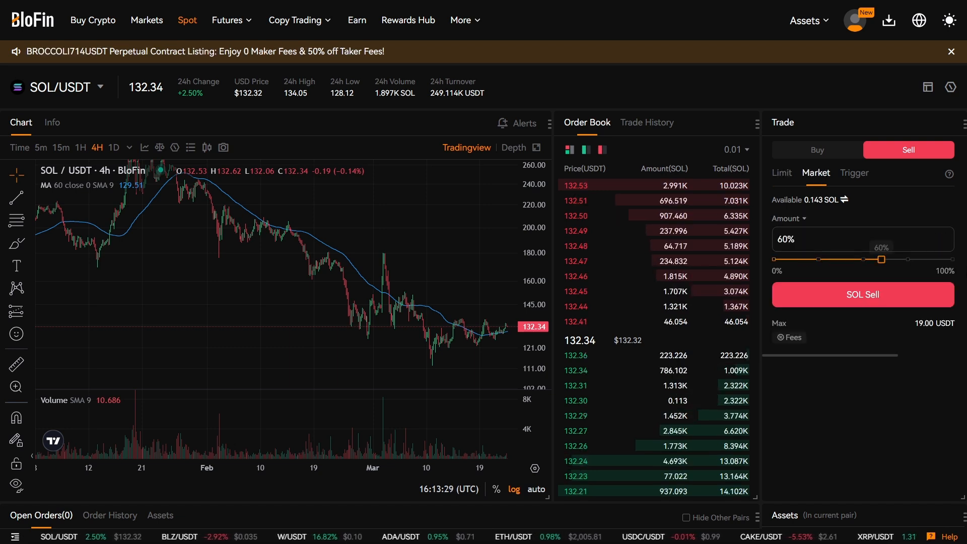
pyautogui.click(863, 294)
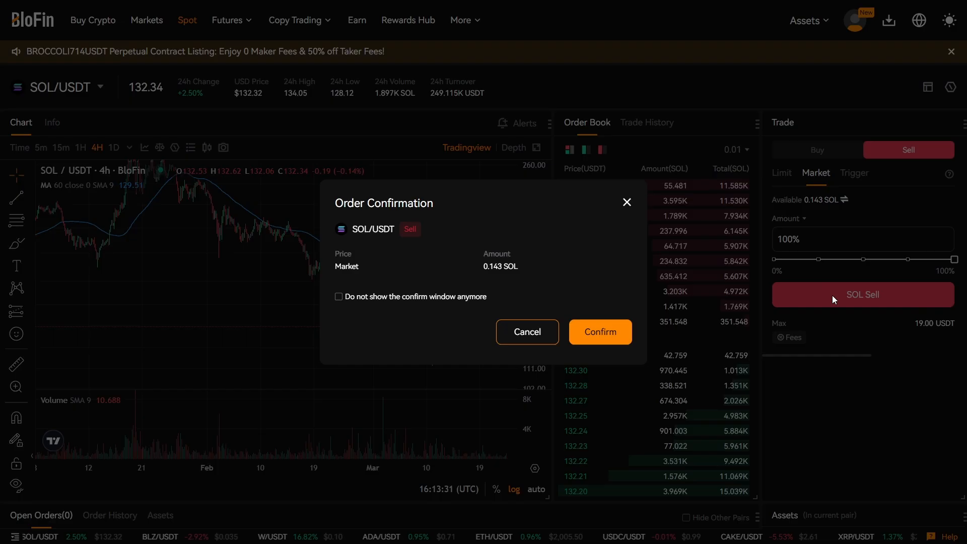
pyautogui.click(599, 332)
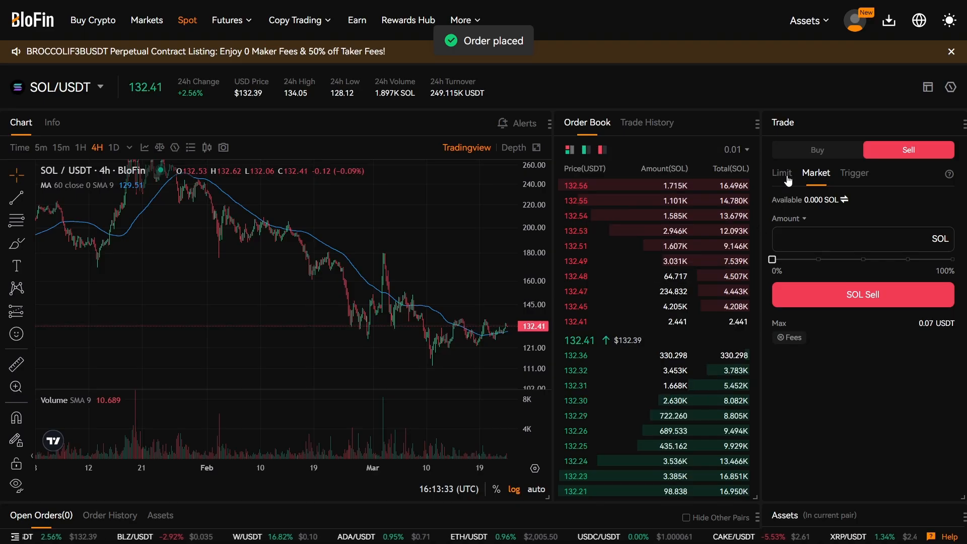
pyautogui.click(817, 149)
pyautogui.write('140')
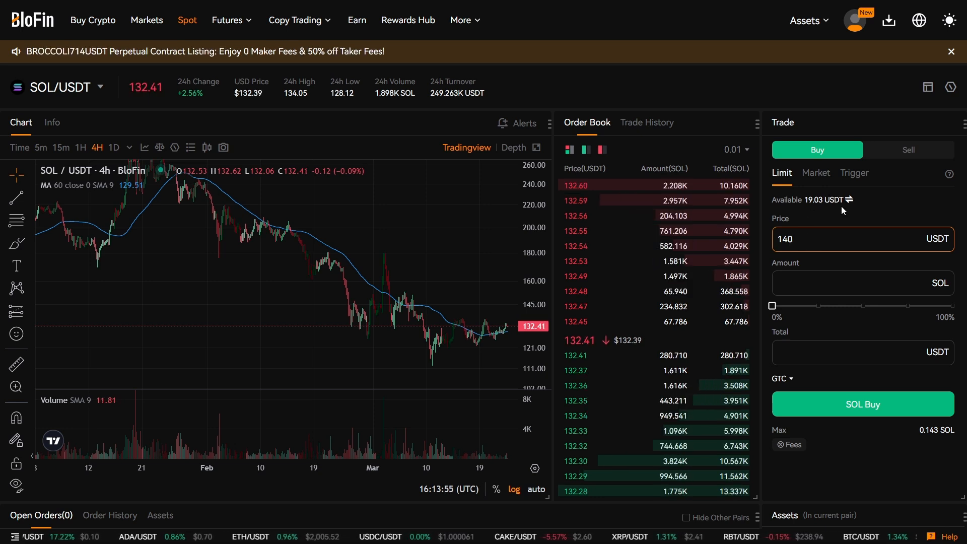
# Open Futures and select the SOLUSDT perpetual contract via search
pyautogui.click(227, 19)
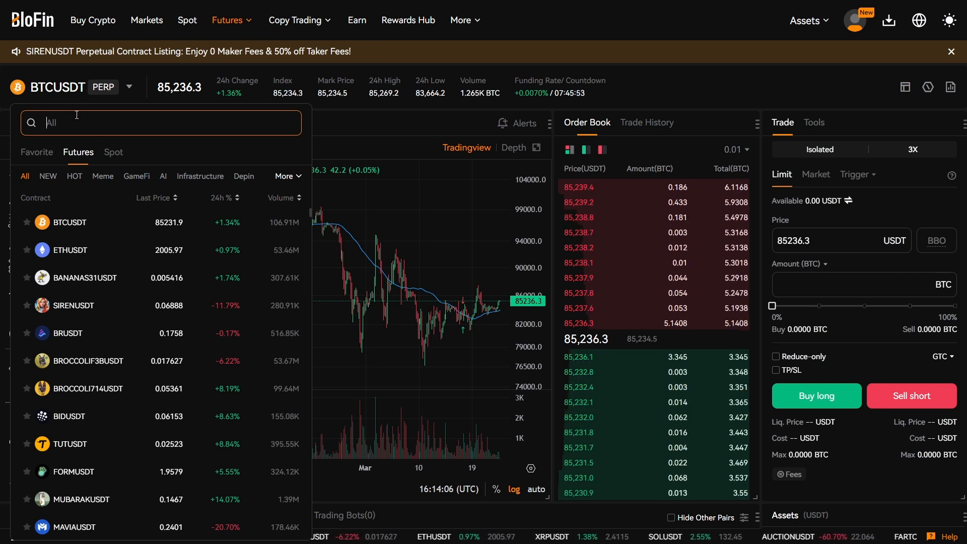
pyautogui.write('SOL')
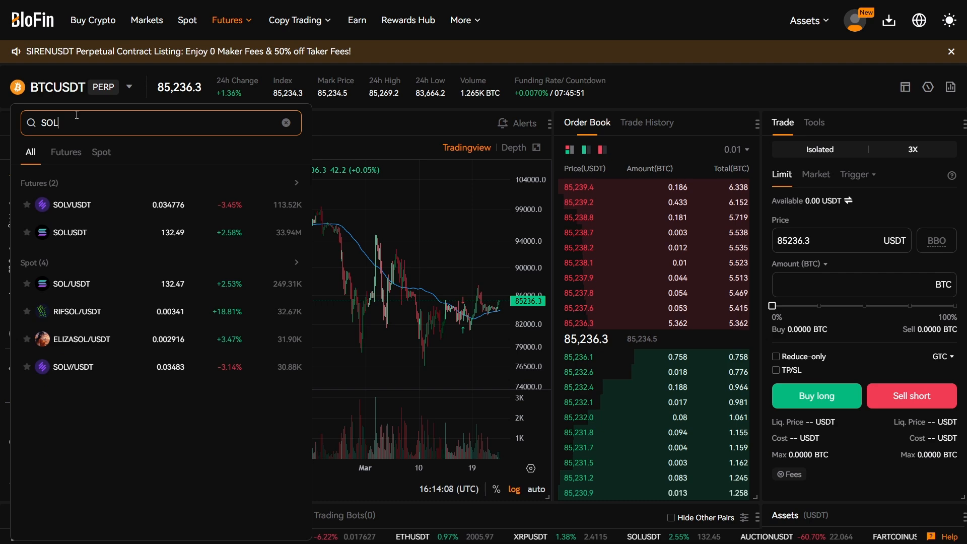
pyautogui.click(70, 232)
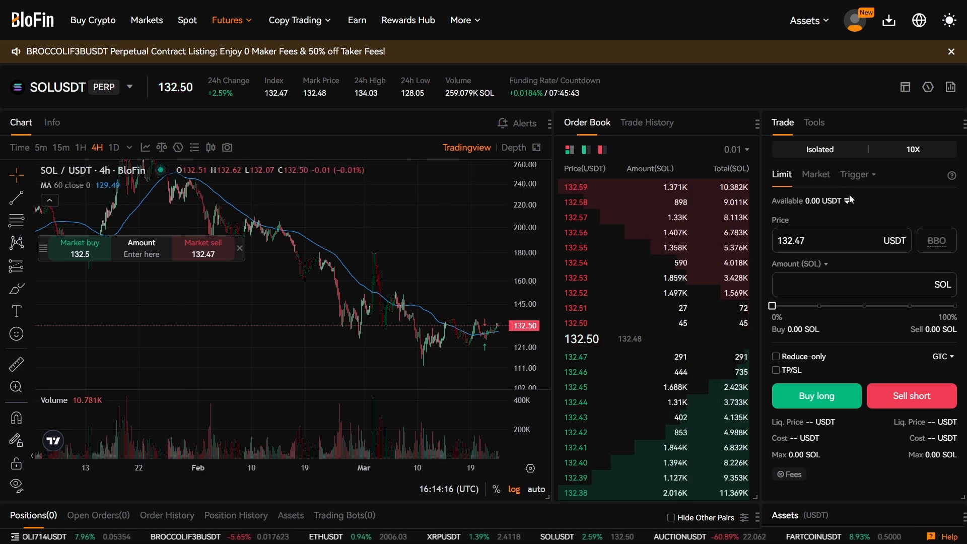
# Transfer all 19.03241837 USDT from the spot account to futures
pyautogui.click(850, 200)
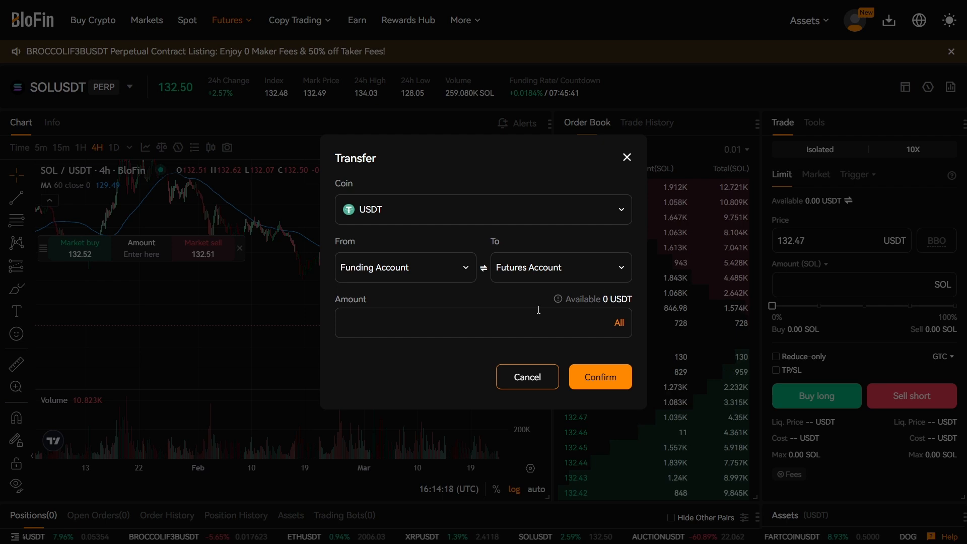
pyautogui.click(405, 267)
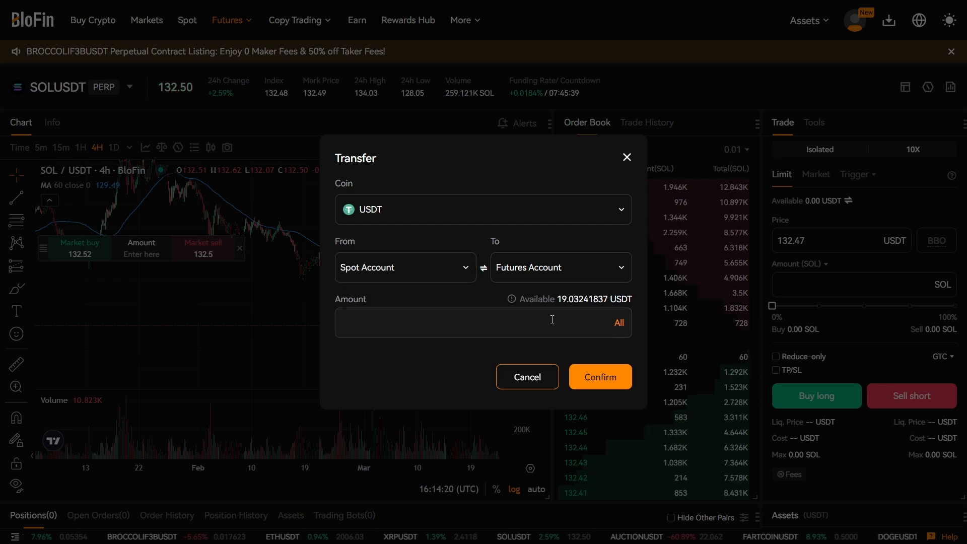
pyautogui.click(619, 322)
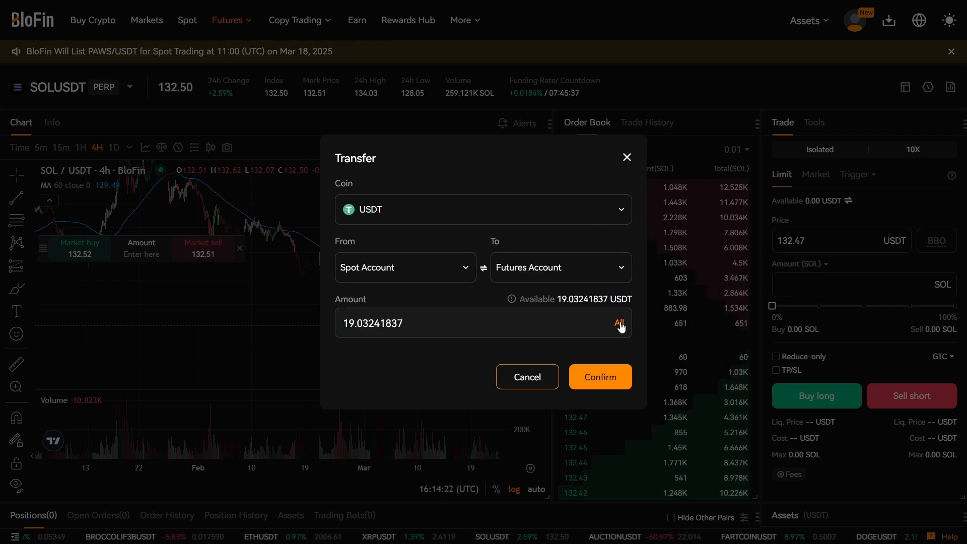
pyautogui.click(599, 377)
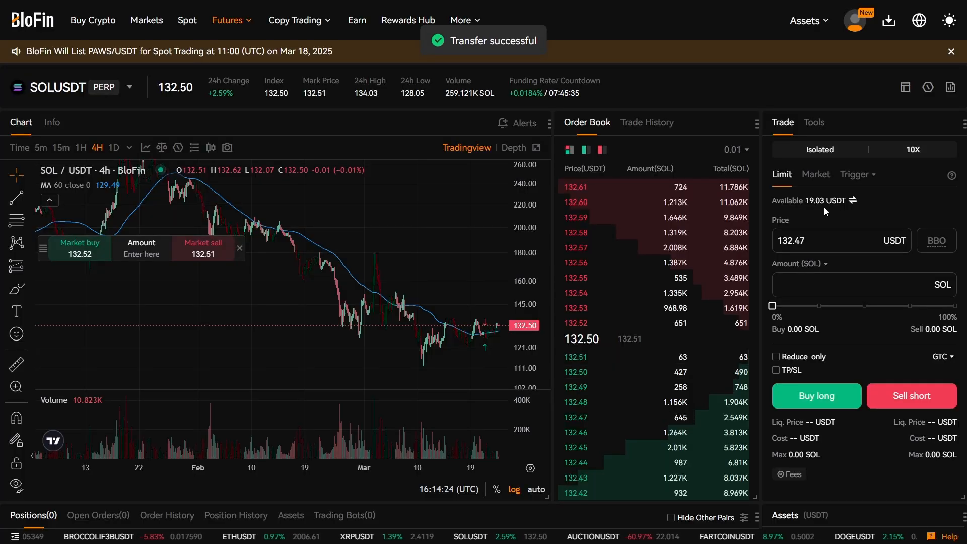